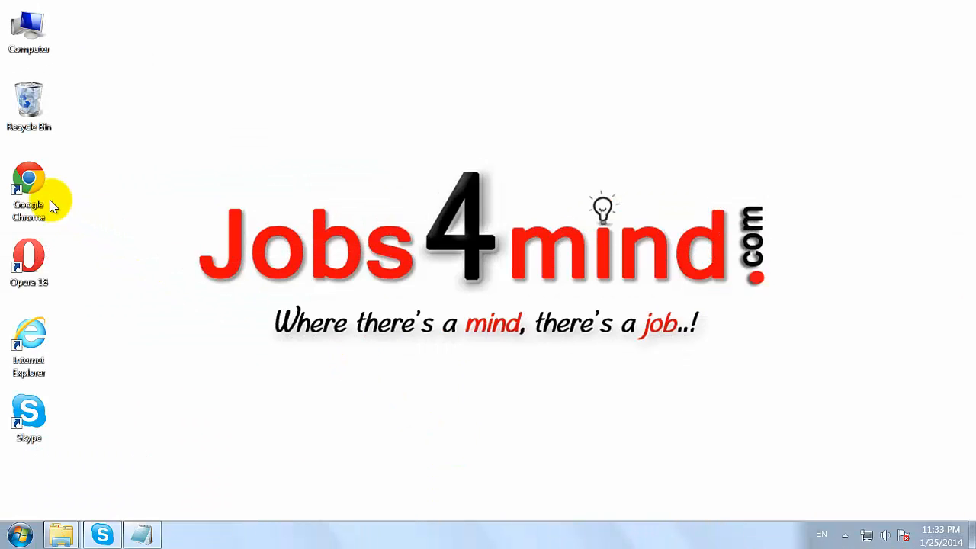
# Launch Google Chrome from its desktop shortcut.
pyautogui.doubleClick(29, 179)
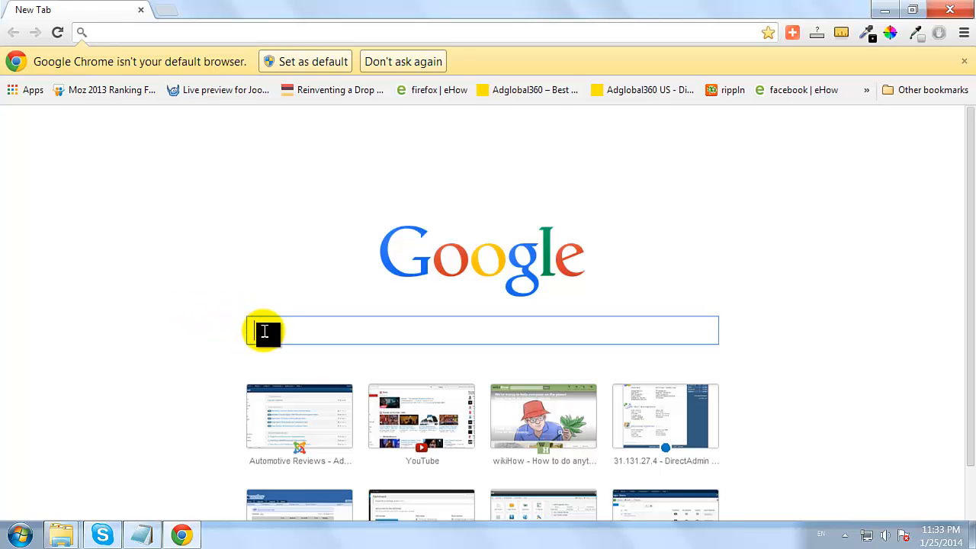
# Search Google for 'add-ons for firefox' and open the Mozilla Add-ons result in a new tab.
pyautogui.write('add-ons for firefox')
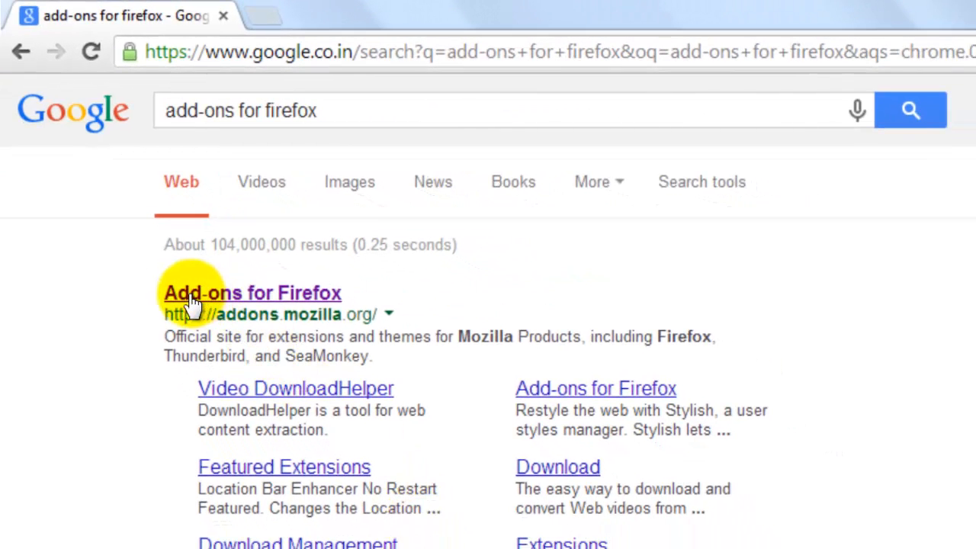
pyautogui.moveTo(289, 301)
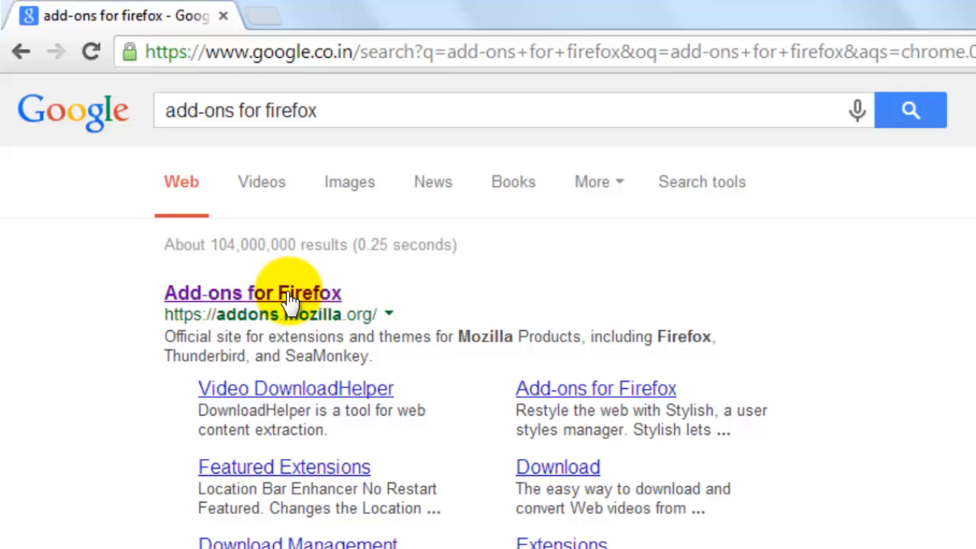
pyautogui.rightClick(290, 297)
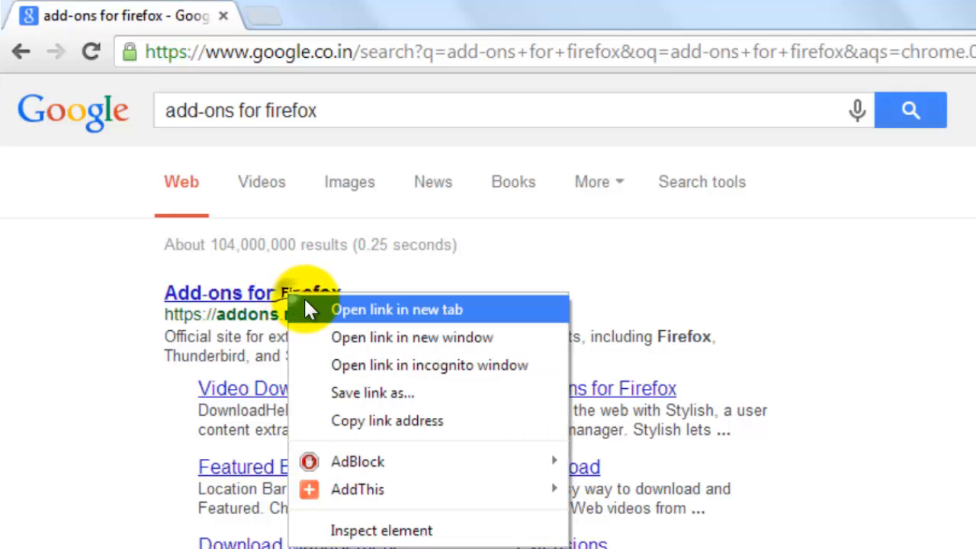
pyautogui.click(396, 309)
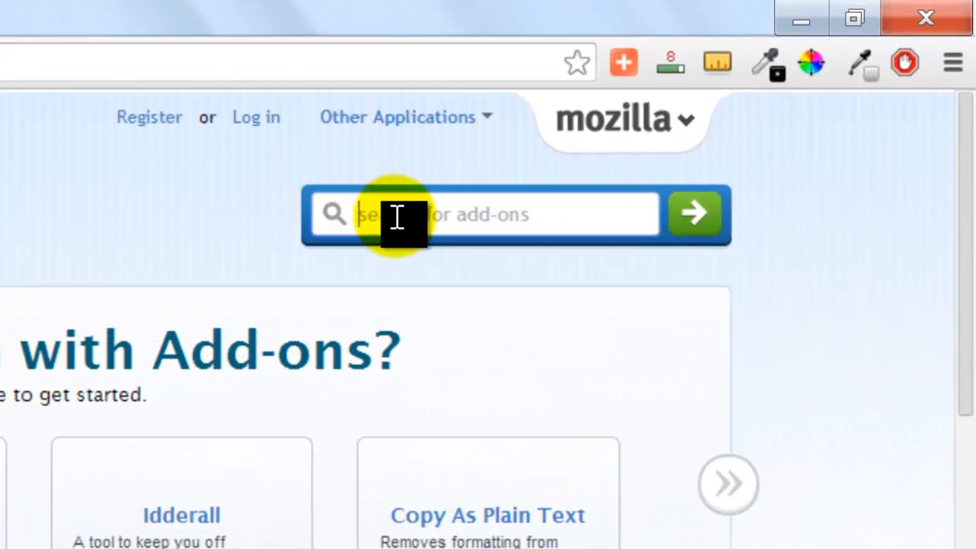
# Search the Add-ons site for 'adblock plus' and reach the Adblock Plus result.
pyautogui.write('ad')
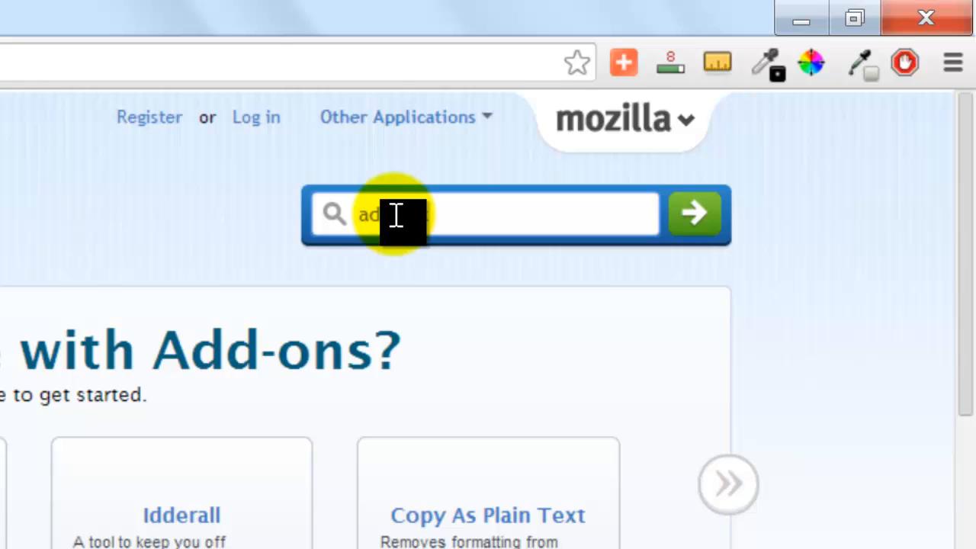
pyautogui.write('plus')
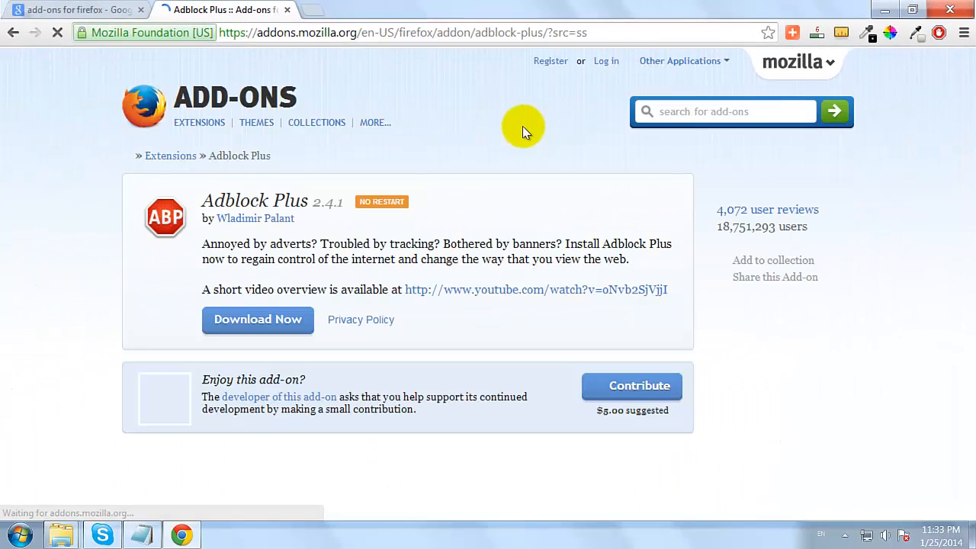
pyautogui.rightClick(204, 499)
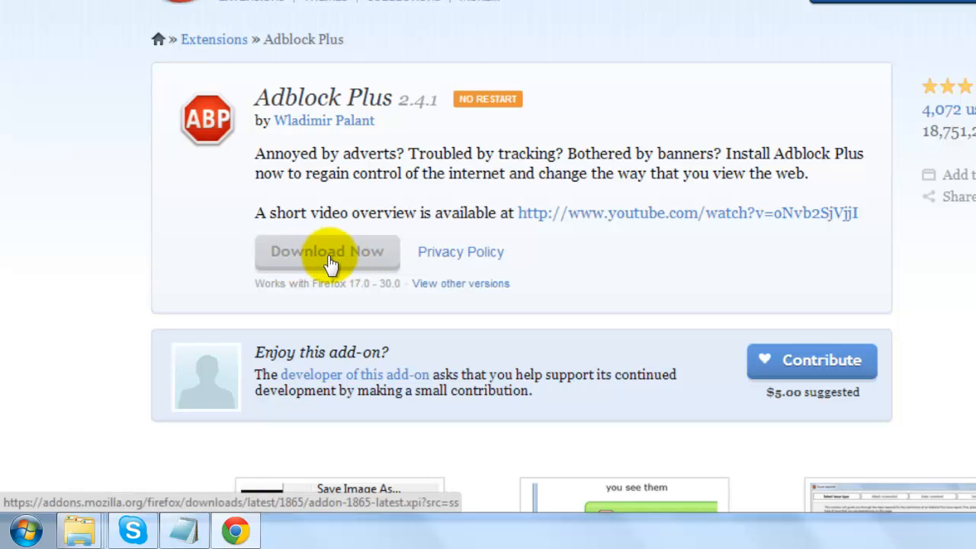
# Download the Adblock Plus file, choosing 'download anyway' in the Get Firefox popup.
pyautogui.click(327, 252)
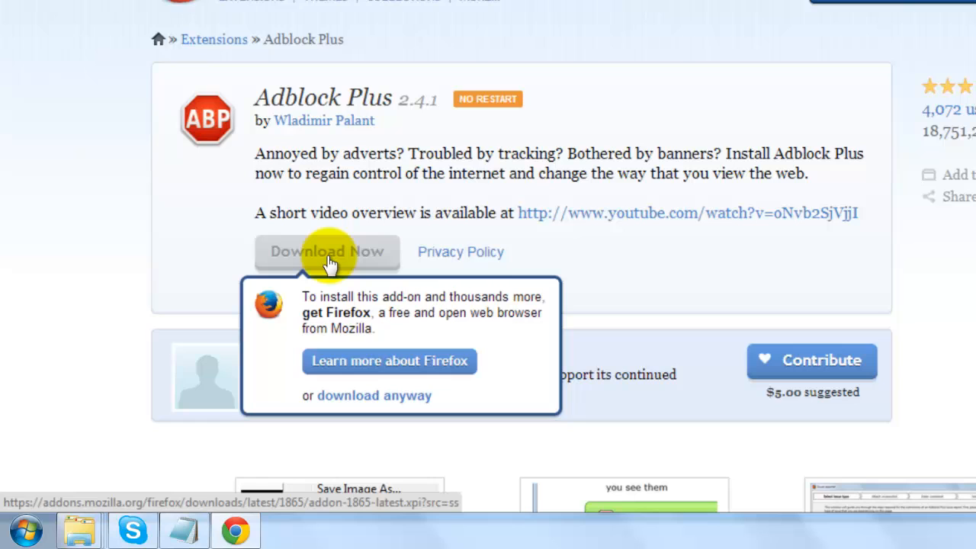
pyautogui.moveTo(358, 362)
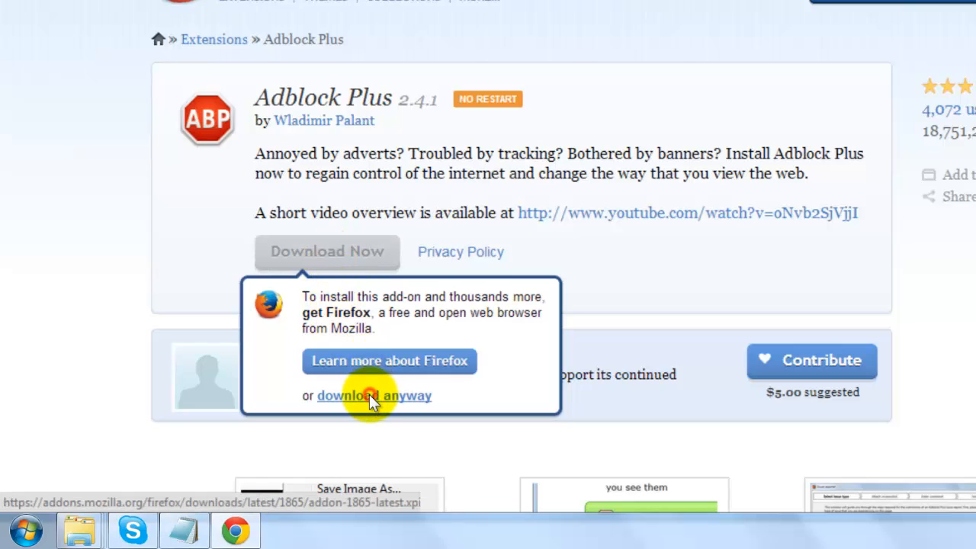
pyautogui.click(373, 395)
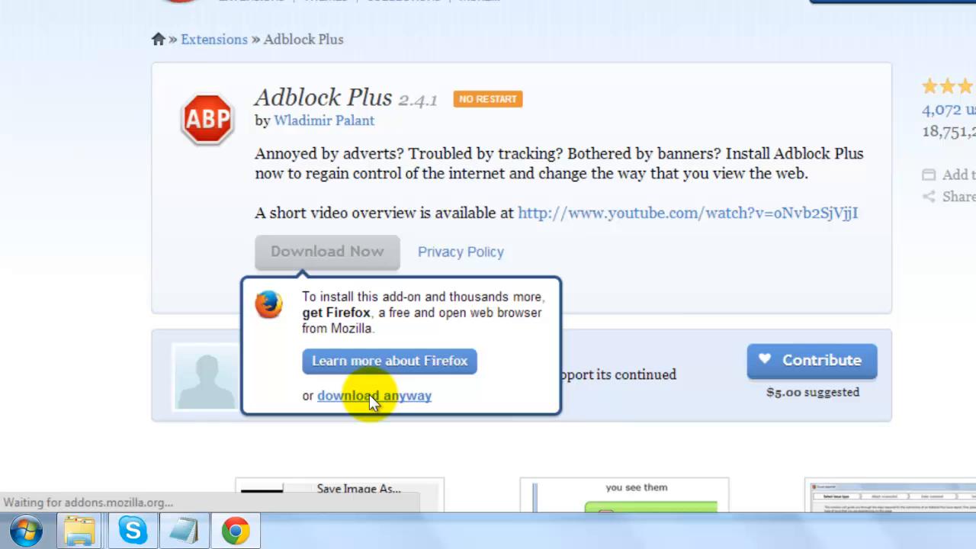
pyautogui.click(374, 395)
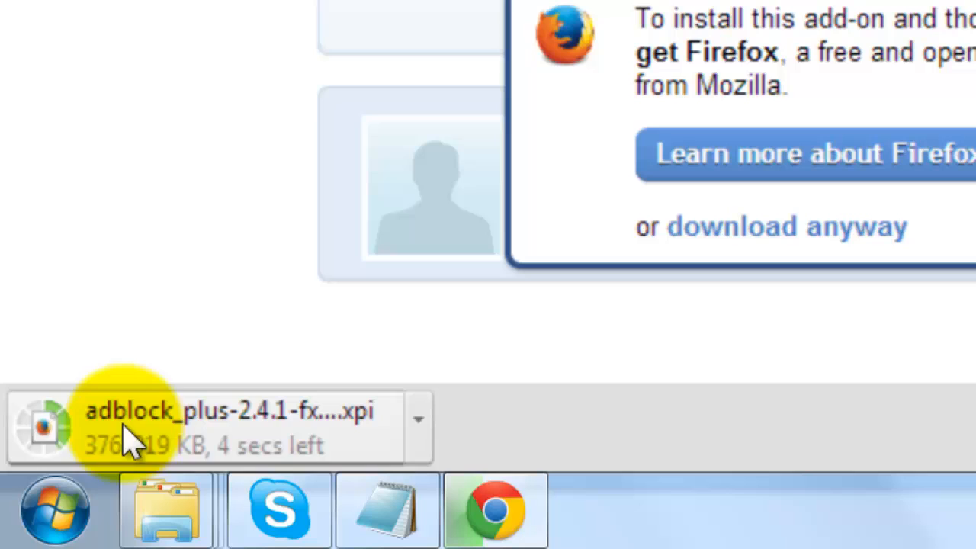
pyautogui.moveTo(244, 446)
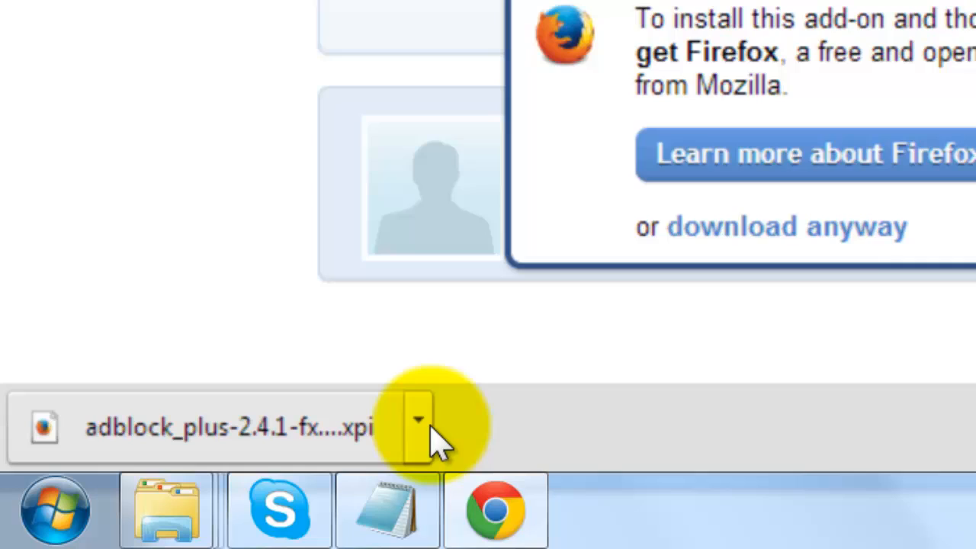
# Show the downloaded file in its folder and run the Adblock Plus .xpi installer.
pyautogui.click(417, 420)
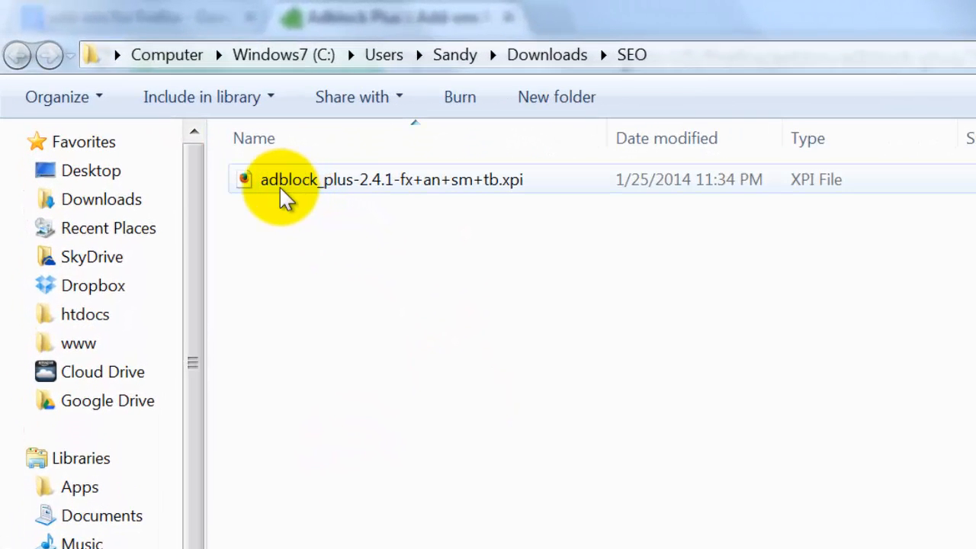
pyautogui.moveTo(476, 189)
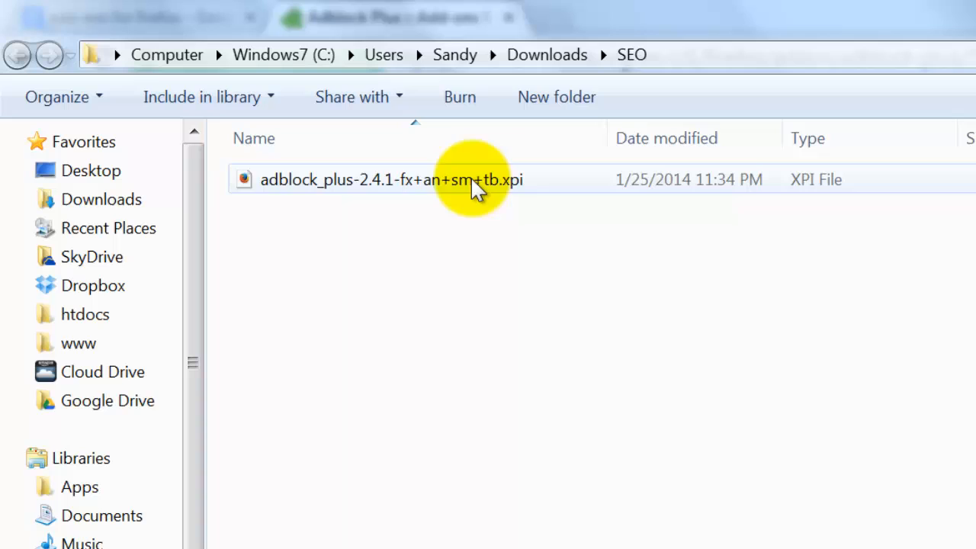
pyautogui.moveTo(404, 194)
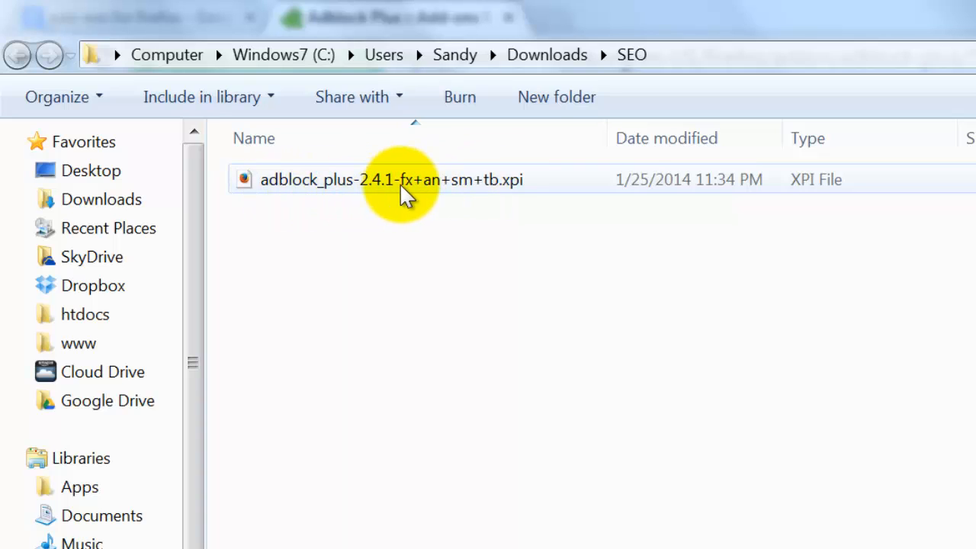
pyautogui.click(391, 180)
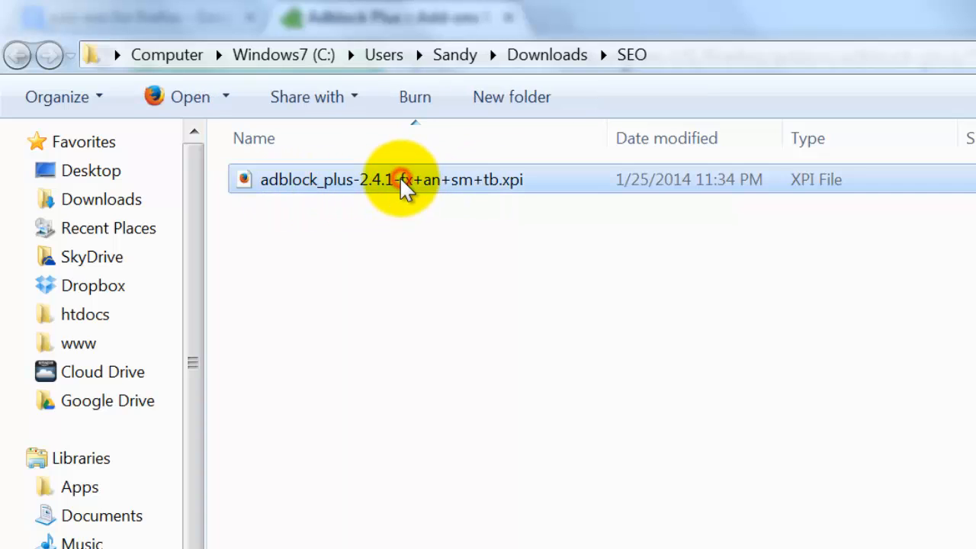
pyautogui.doubleClick(391, 179)
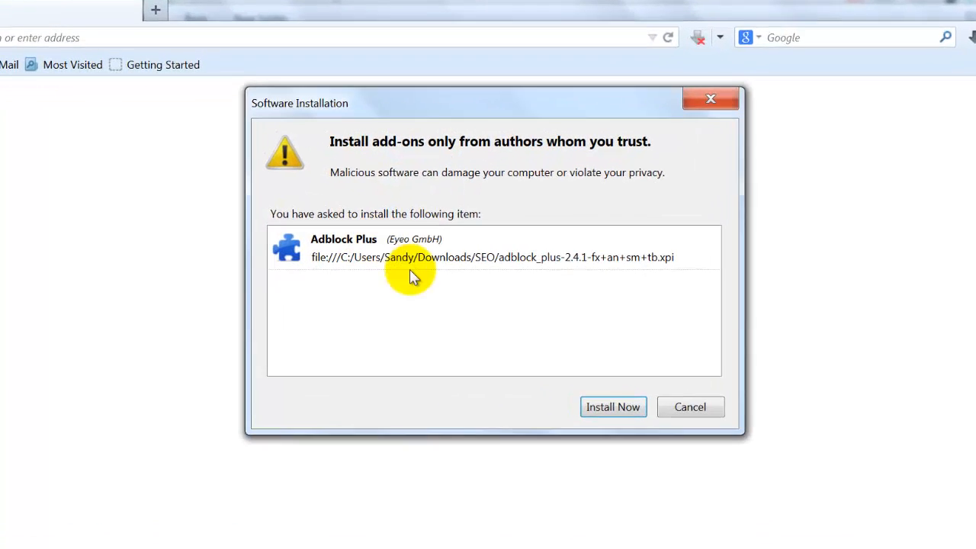
# Approve Install Now in Firefox's Software Installation dialog for Adblock Plus.
pyautogui.click(612, 406)
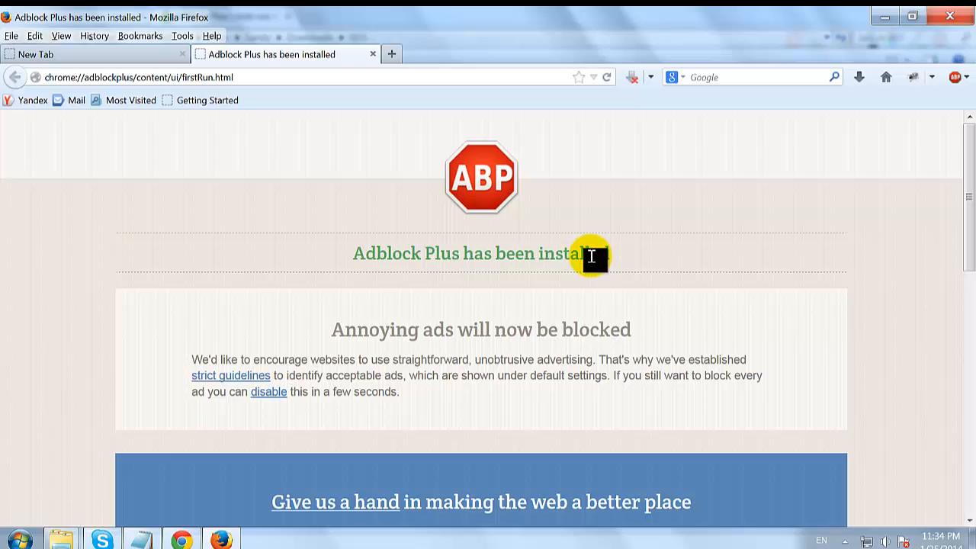
pyautogui.moveTo(609, 334)
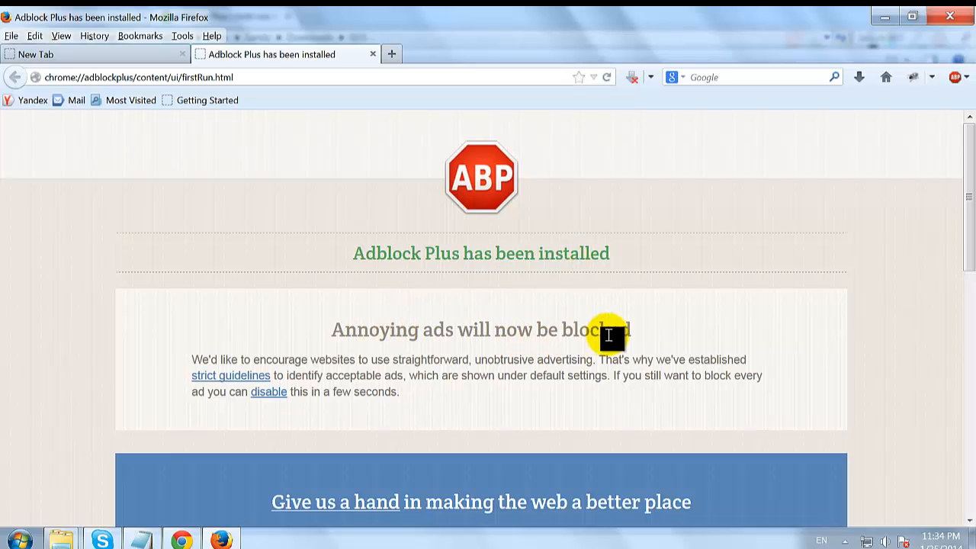
pyautogui.moveTo(596, 467)
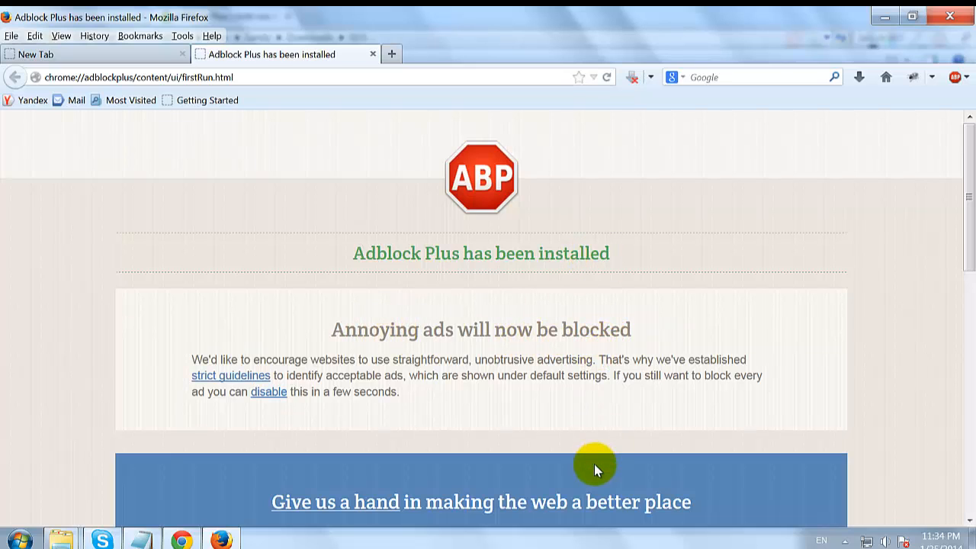
# Switch on Malware Blocking, social button removal and Disable Tracking on the welcome page.
pyautogui.scroll(-3)
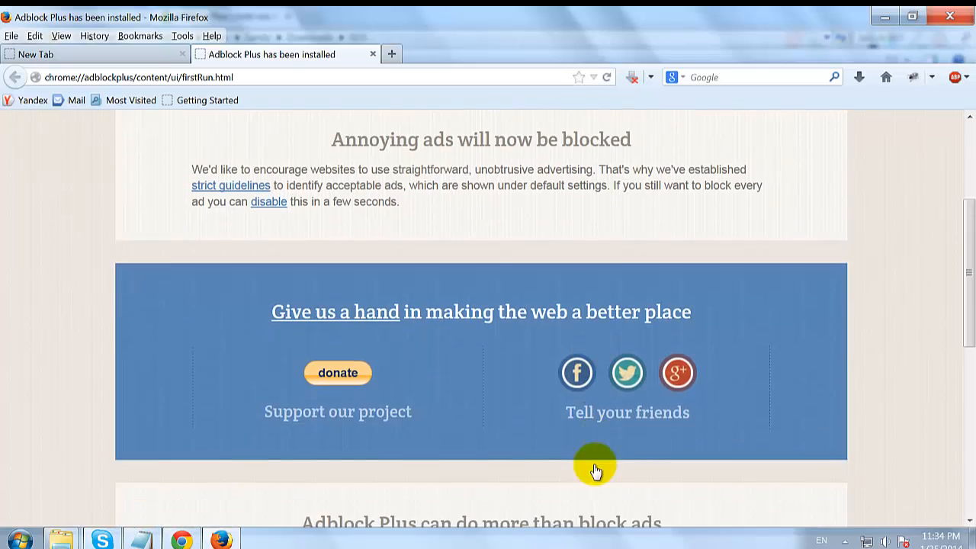
pyautogui.scroll(-3)
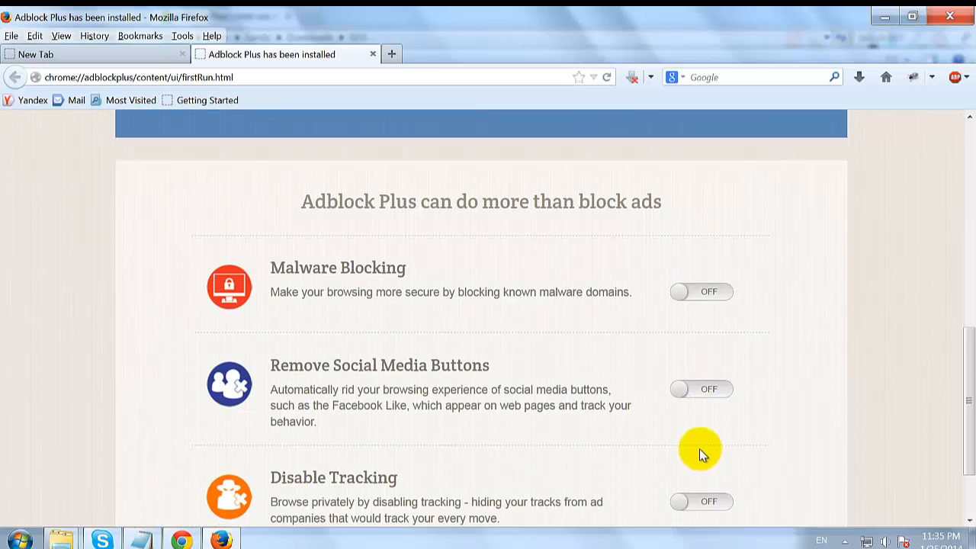
pyautogui.moveTo(713, 316)
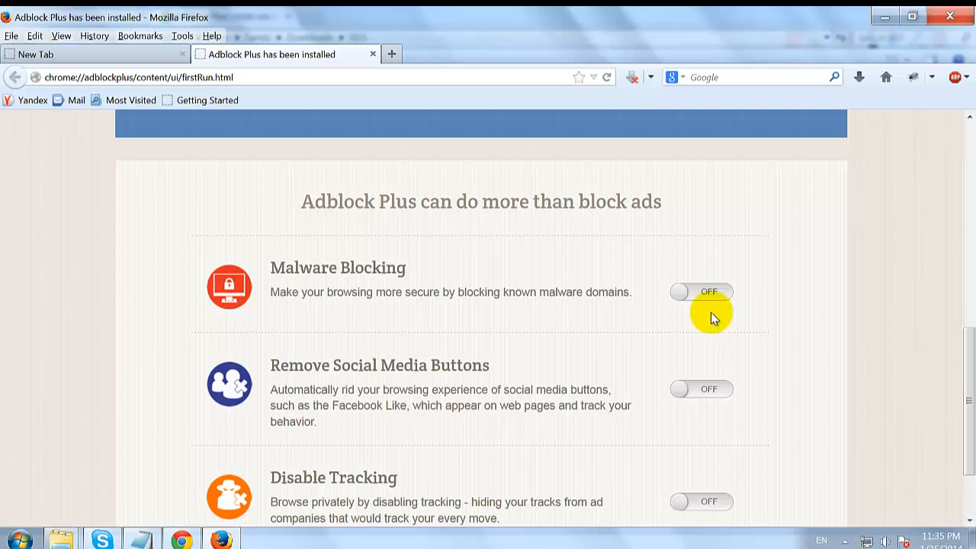
pyautogui.click(699, 291)
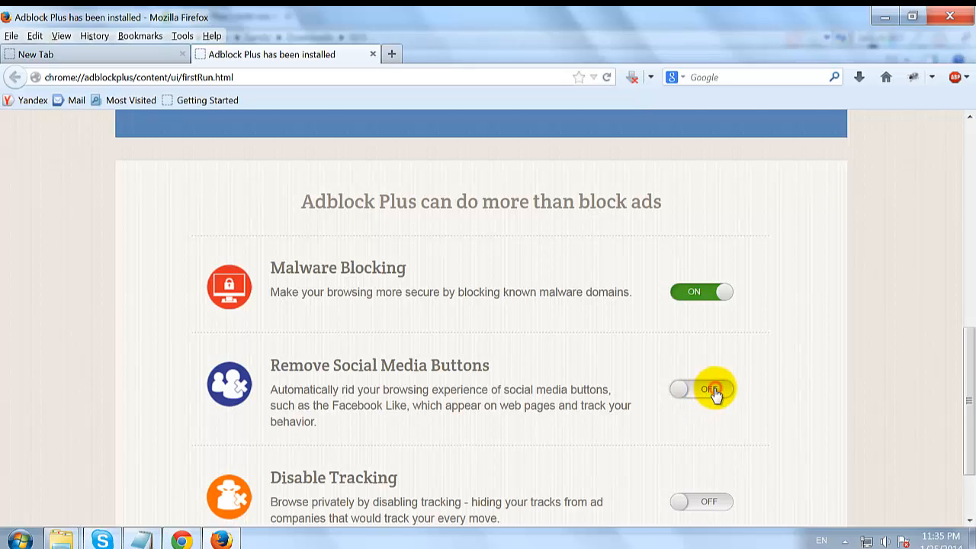
pyautogui.click(700, 389)
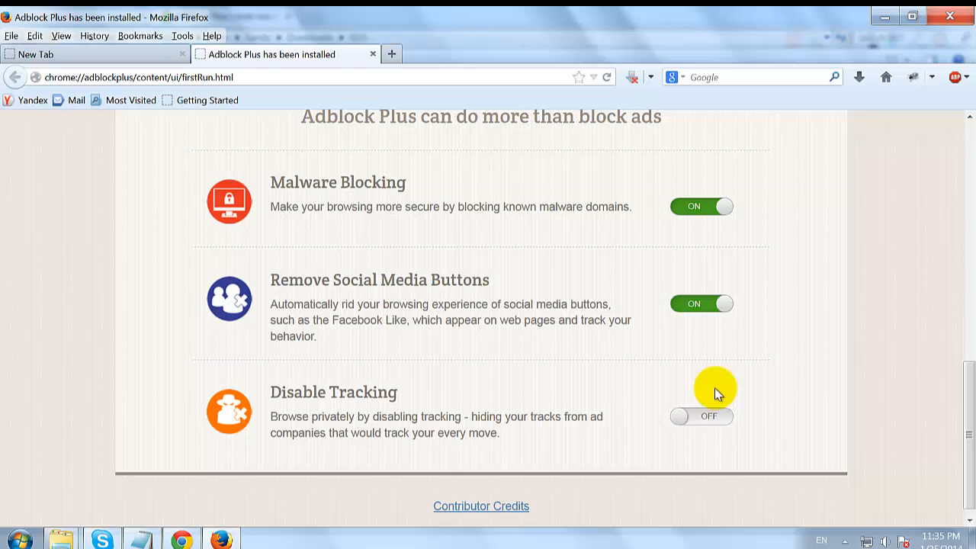
pyautogui.click(700, 416)
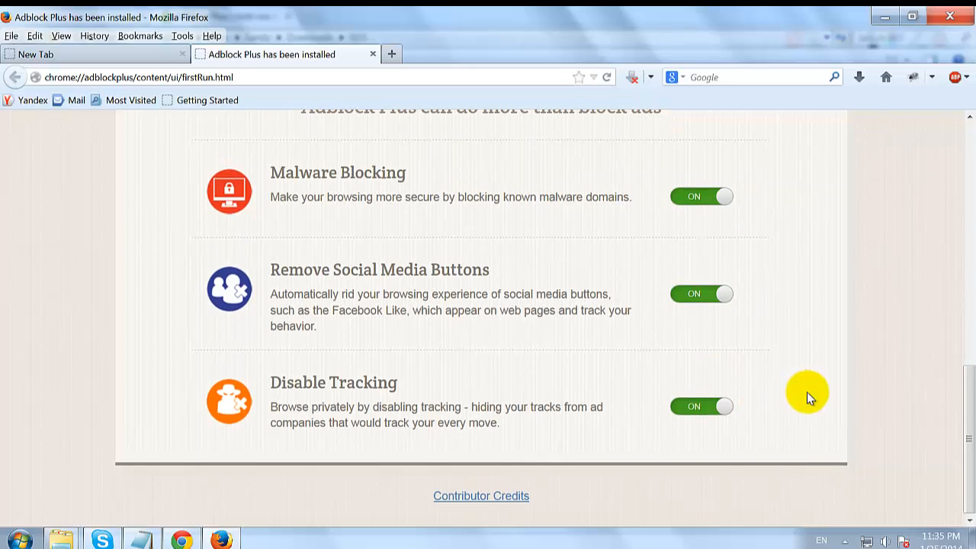
pyautogui.scroll(3)
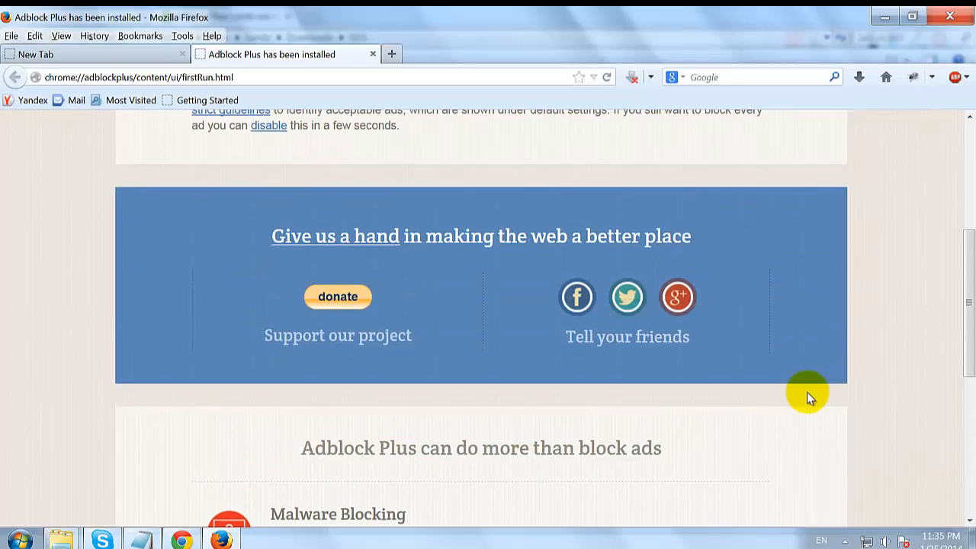
pyautogui.scroll(3)
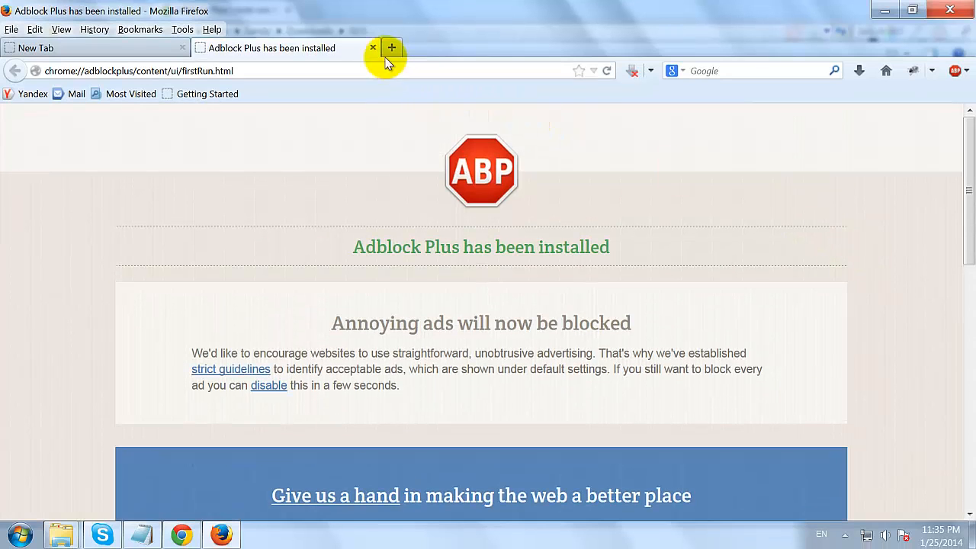
# Close the Adblock Plus welcome tab and restart Firefox from its desktop shortcut.
pyautogui.click(373, 47)
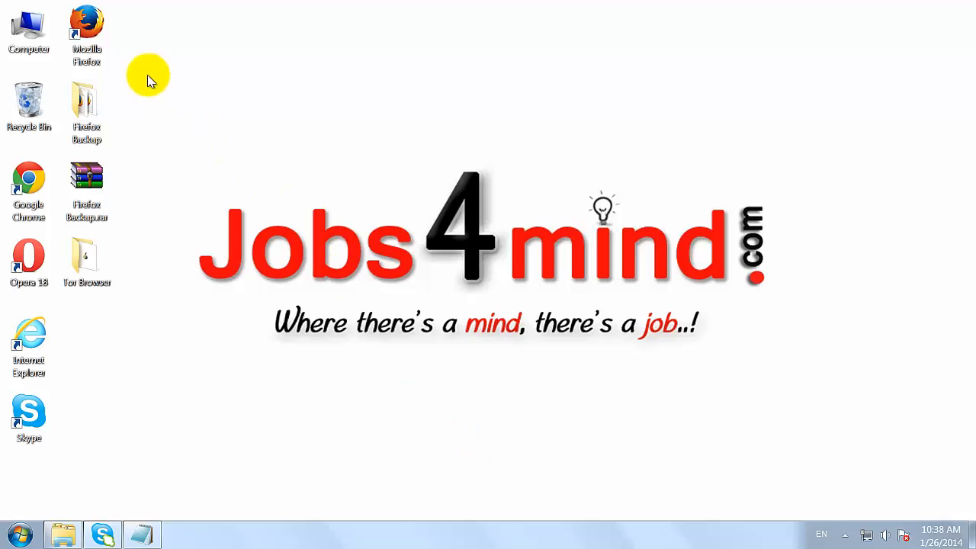
pyautogui.moveTo(267, 198)
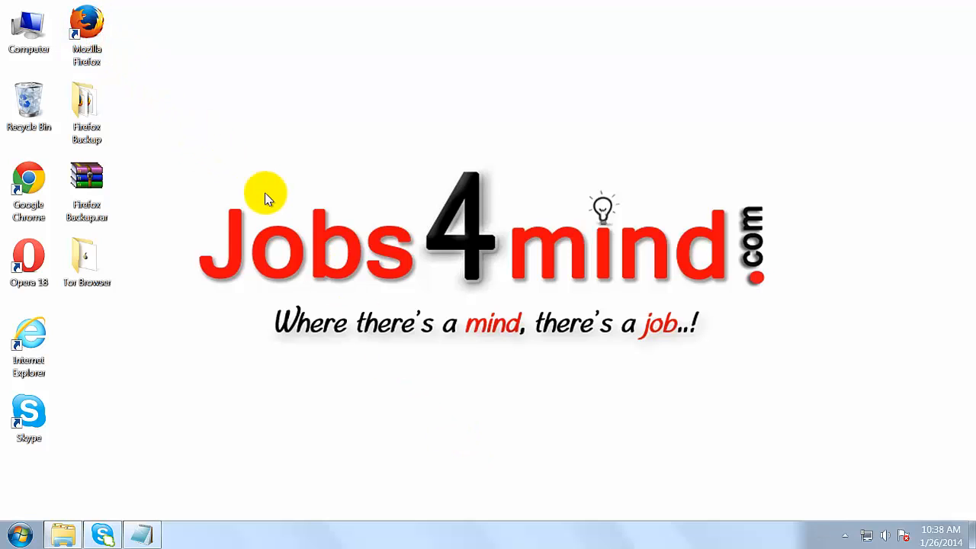
pyautogui.moveTo(271, 195)
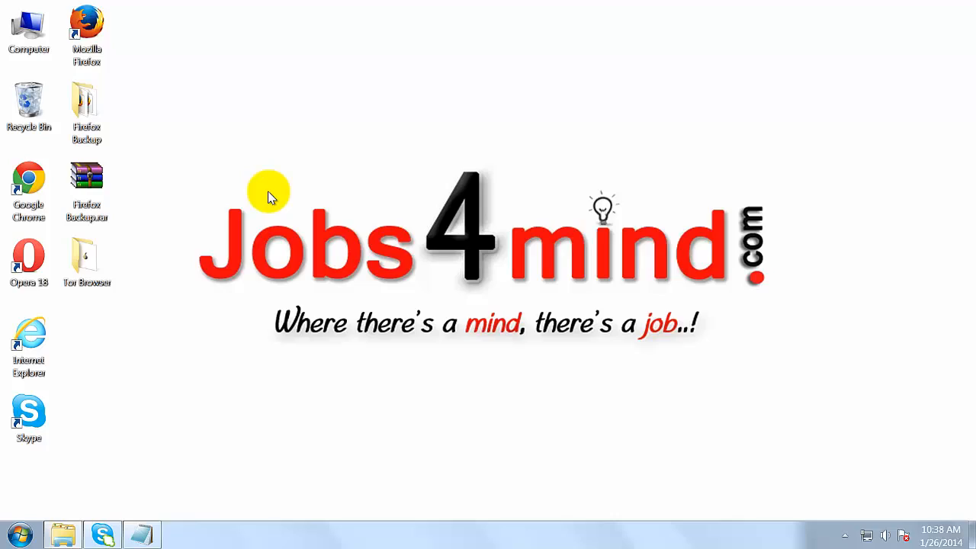
pyautogui.doubleClick(86, 30)
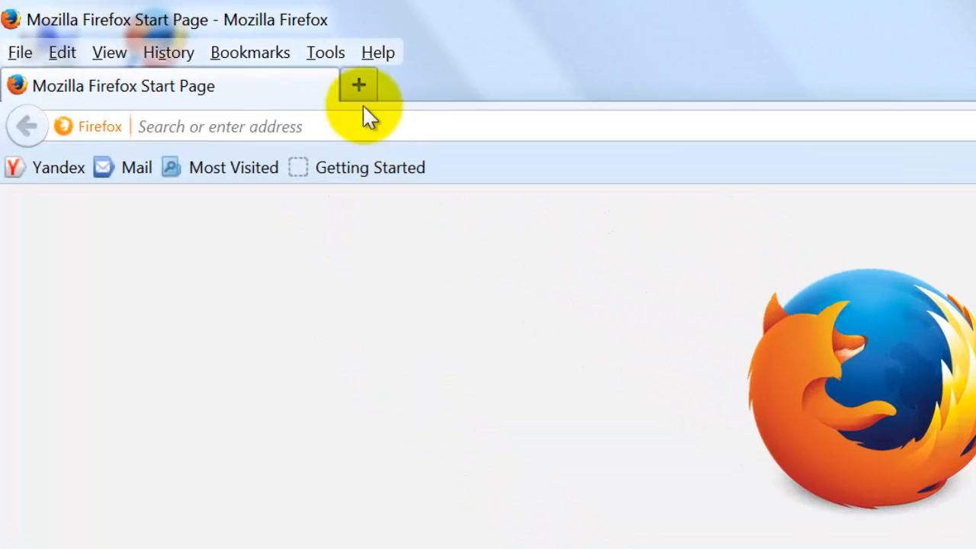
# In the Add-ons Manager, set Adblock Plus Automatic Updates to On via its More details.
pyautogui.click(325, 52)
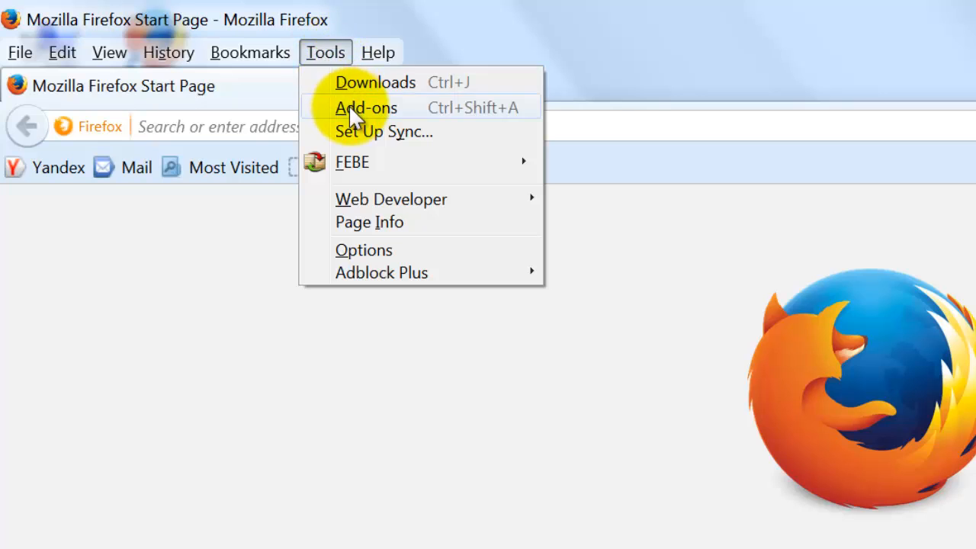
pyautogui.click(366, 107)
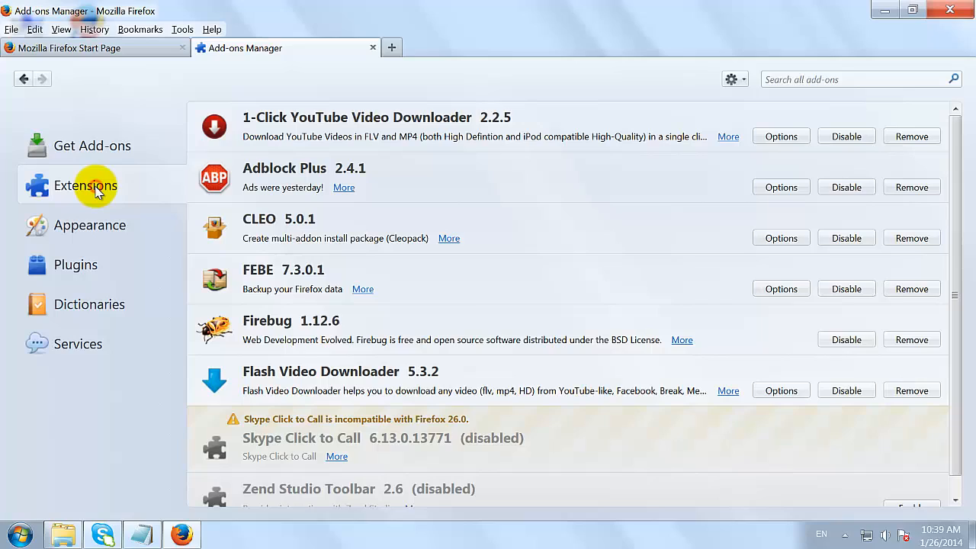
pyautogui.moveTo(301, 172)
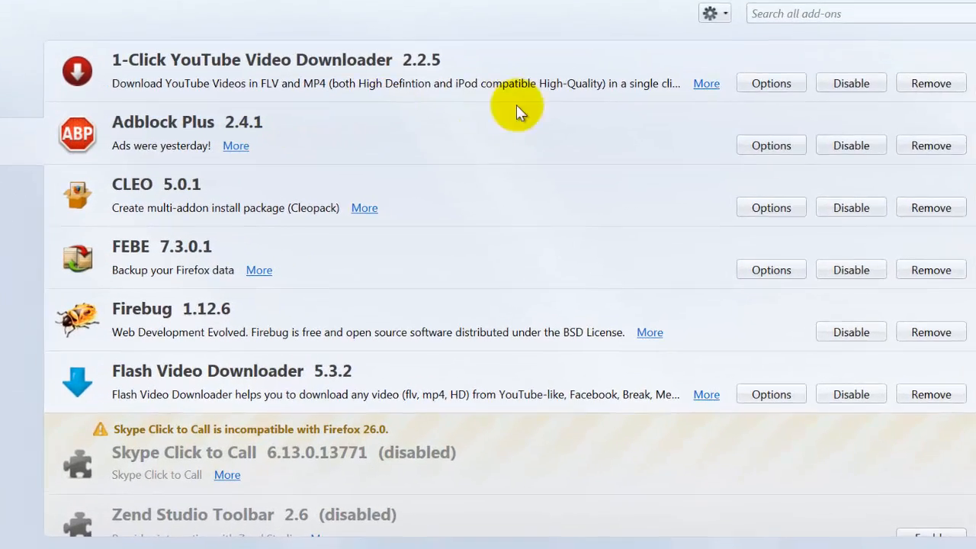
pyautogui.click(771, 144)
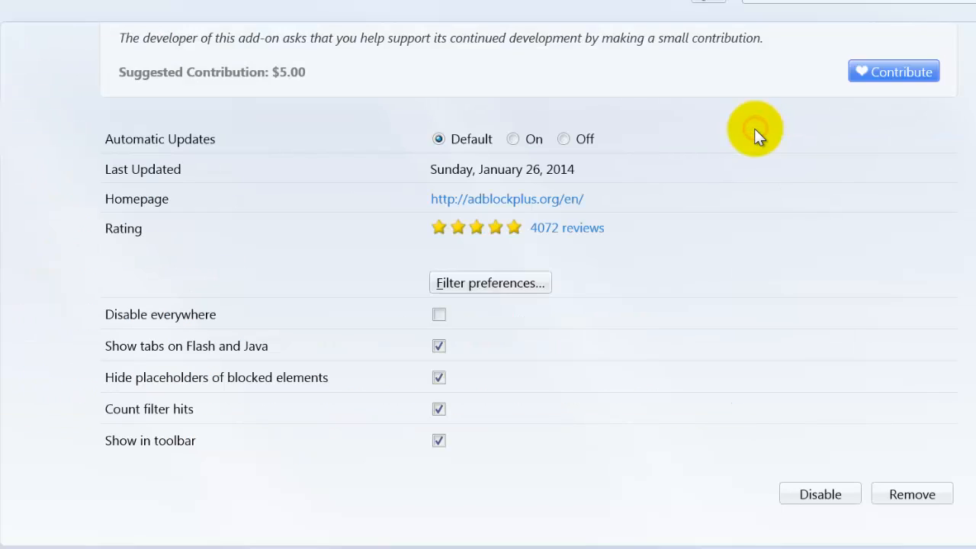
pyautogui.moveTo(111, 149)
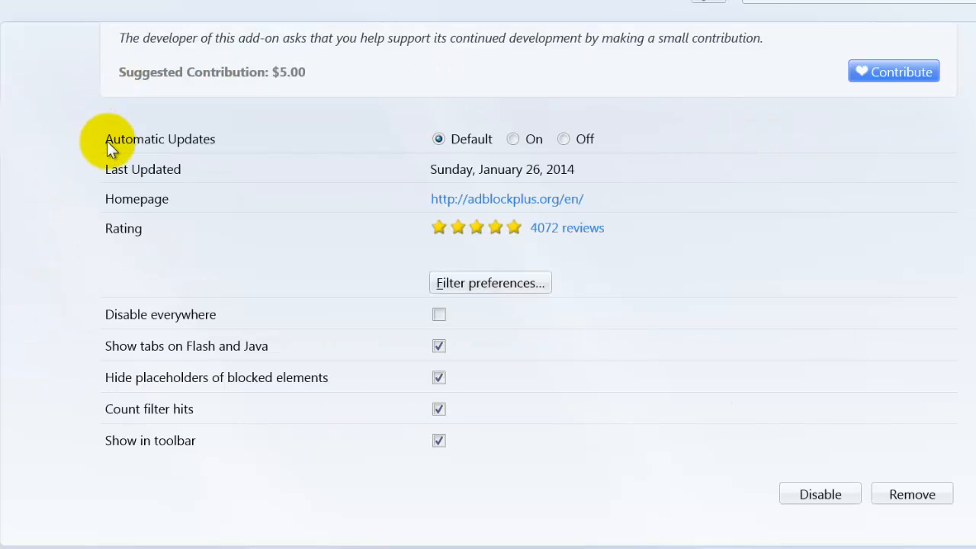
pyautogui.click(513, 138)
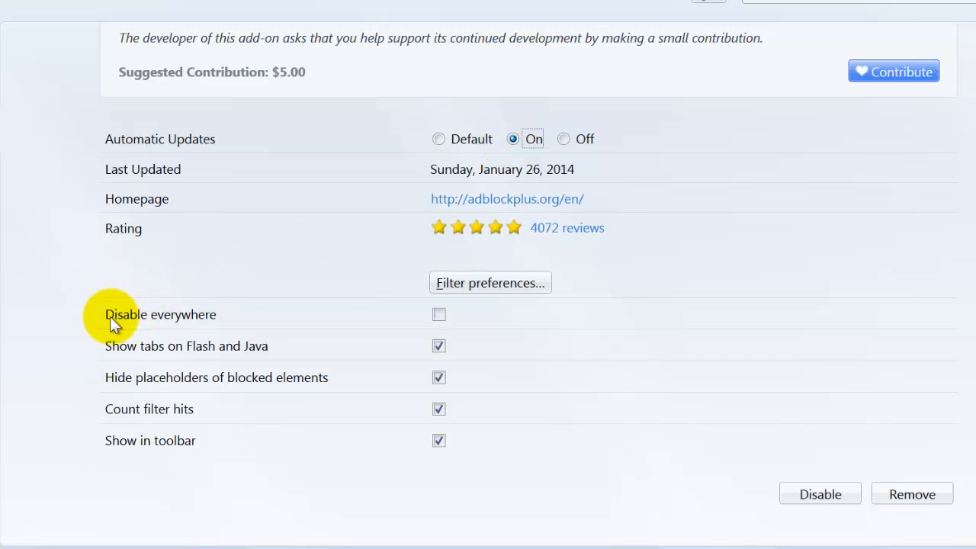
pyautogui.click(438, 314)
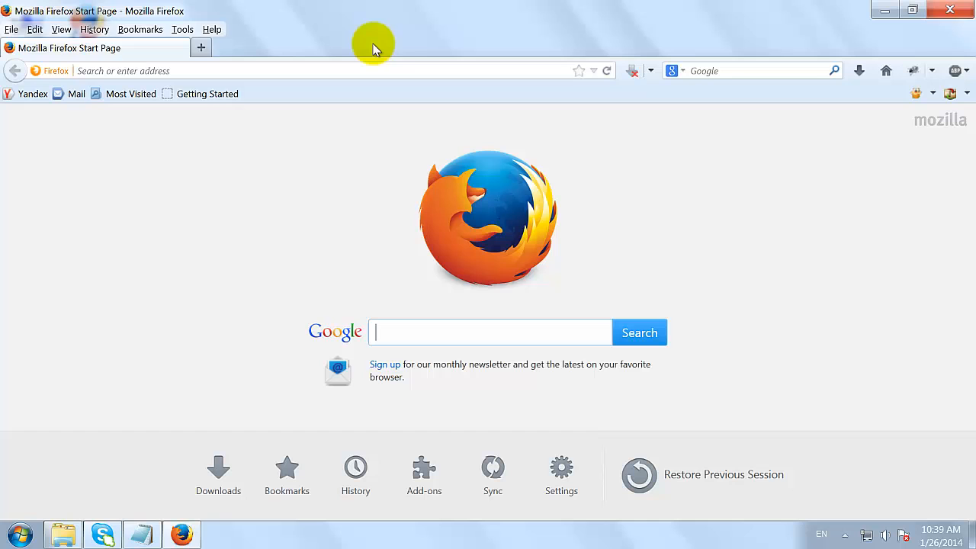
pyautogui.moveTo(335, 263)
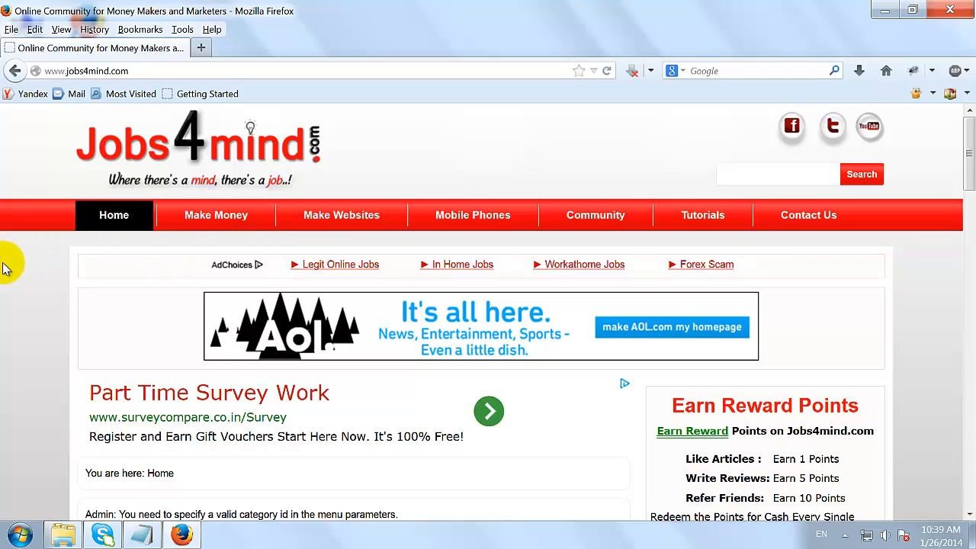
# Uncheck Disable everywhere in the ABP toolbar menu so jobs4mind.com ads are blocked.
pyautogui.scroll(-3)
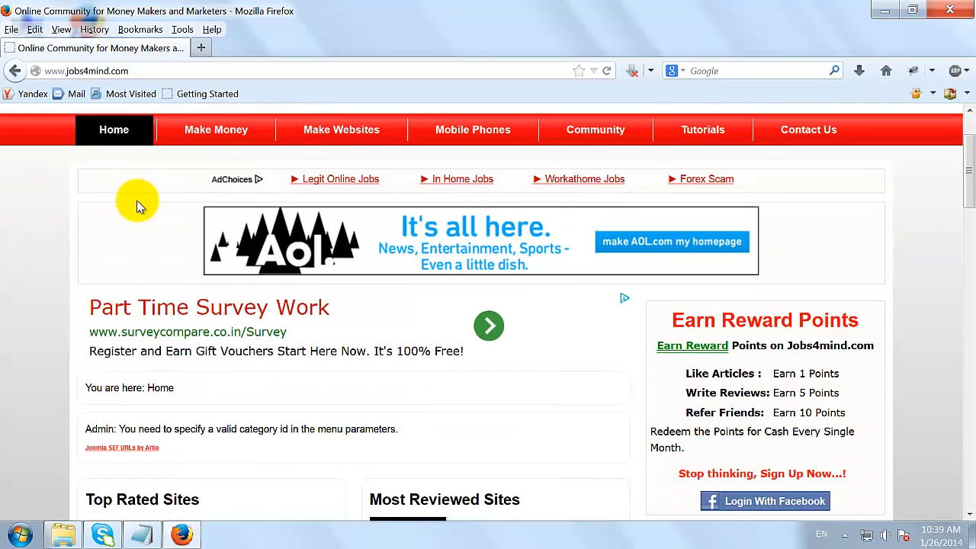
pyautogui.moveTo(191, 316)
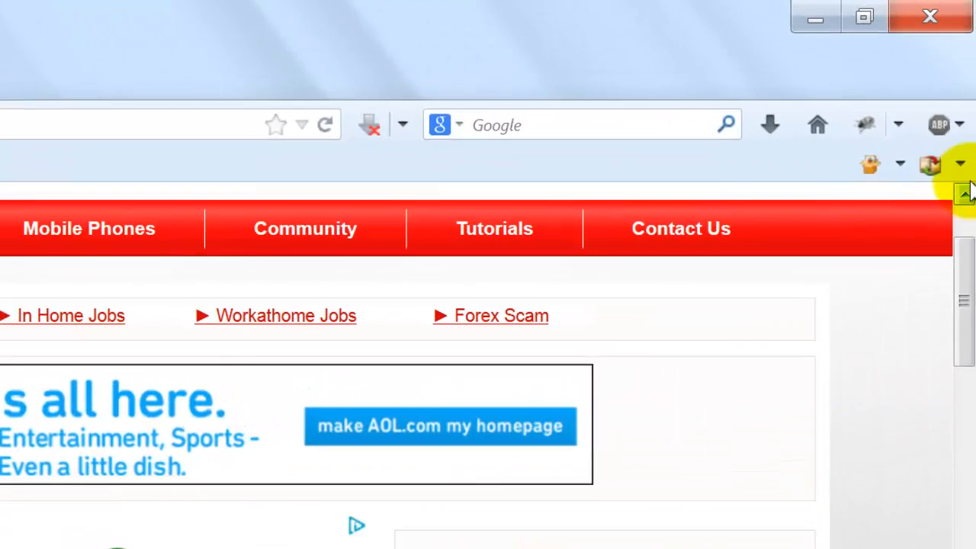
pyautogui.click(959, 124)
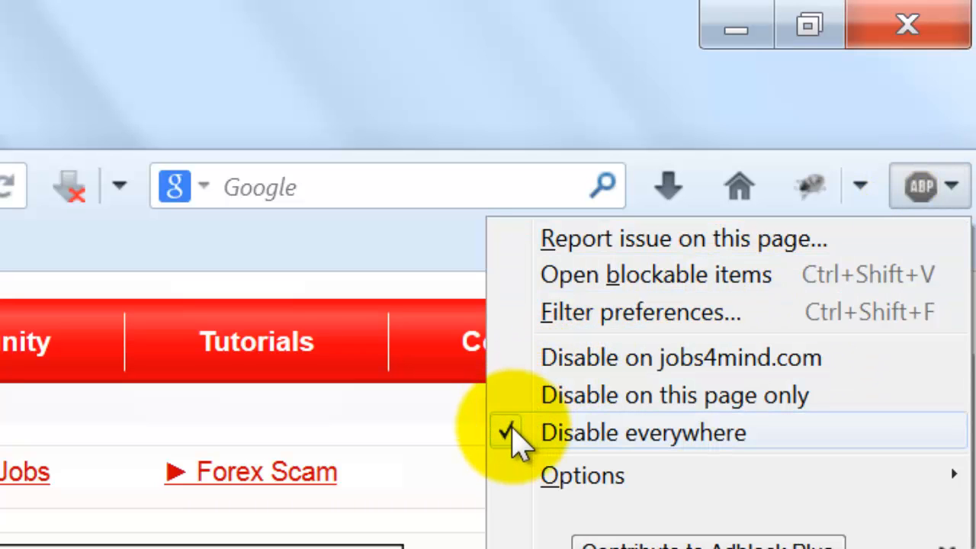
pyautogui.click(642, 433)
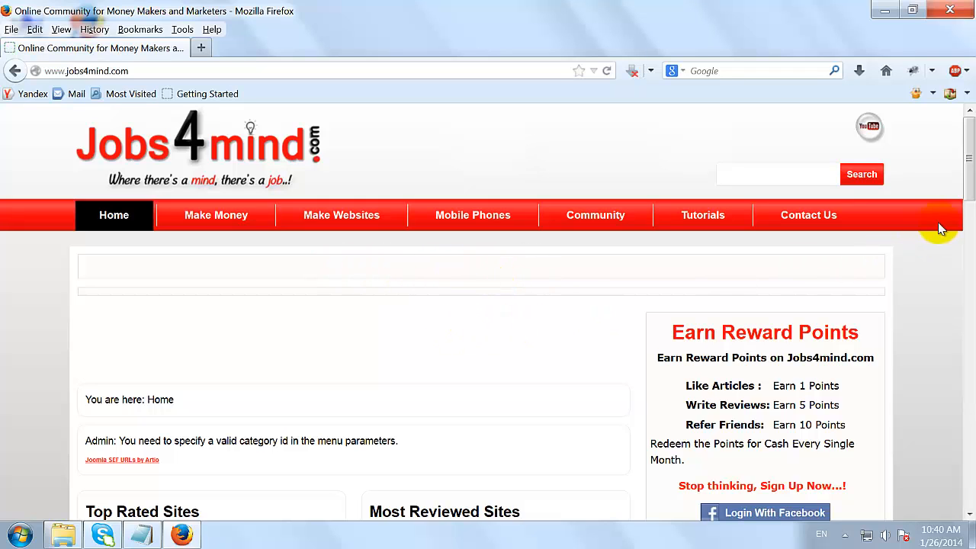
# Scroll through the jobs4mind.com page to confirm its ads are gone.
pyautogui.scroll(-3)
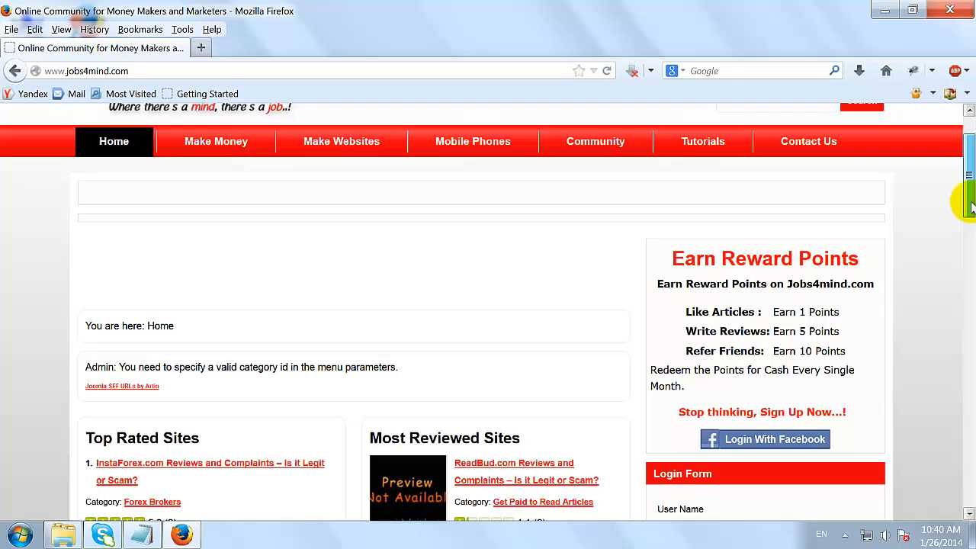
pyautogui.scroll(-3)
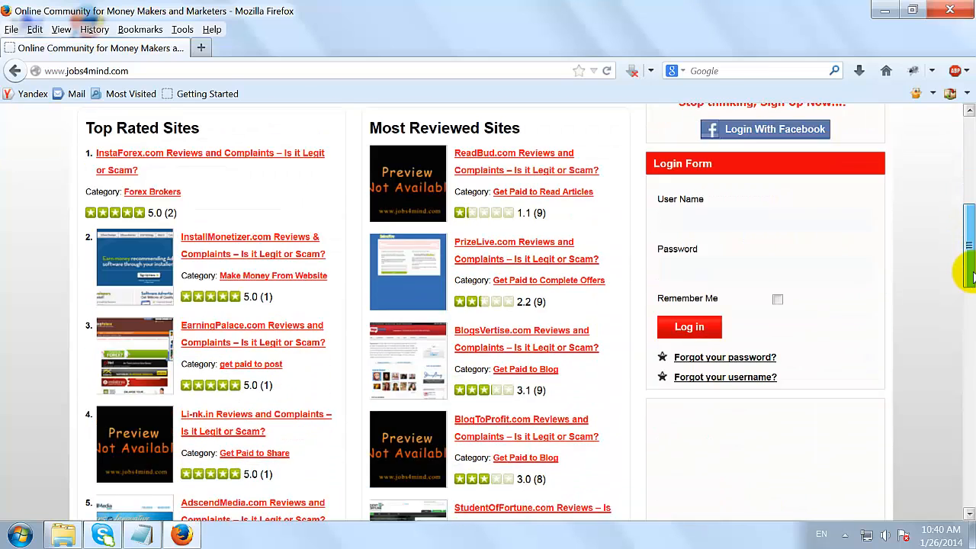
pyautogui.scroll(3)
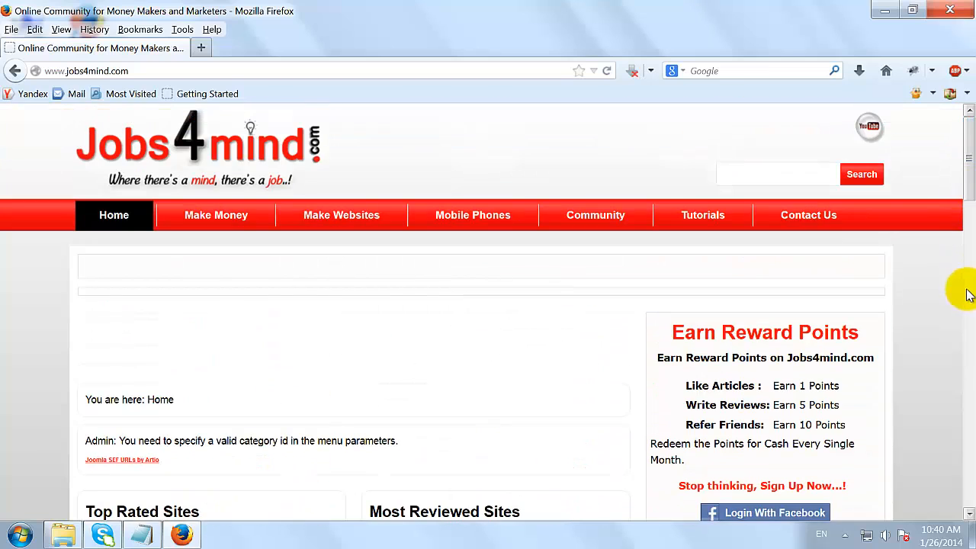
pyautogui.scroll(-3)
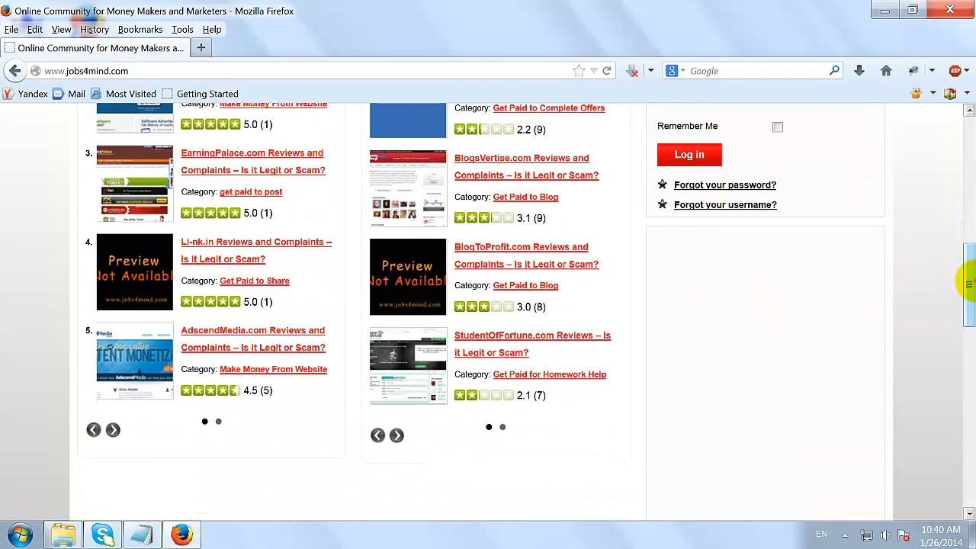
pyautogui.scroll(3)
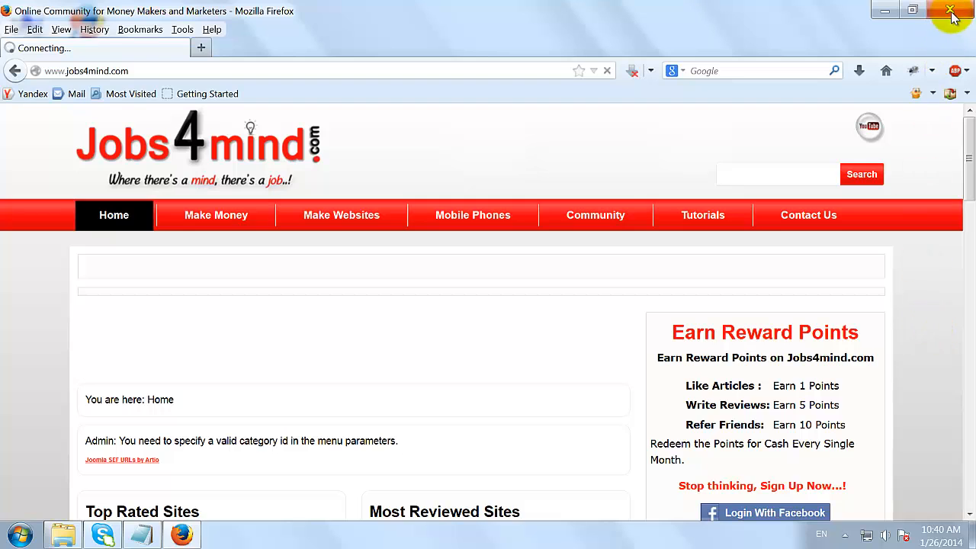
# Close the Firefox window, leaving the Windows desktop showing.
pyautogui.click(951, 10)
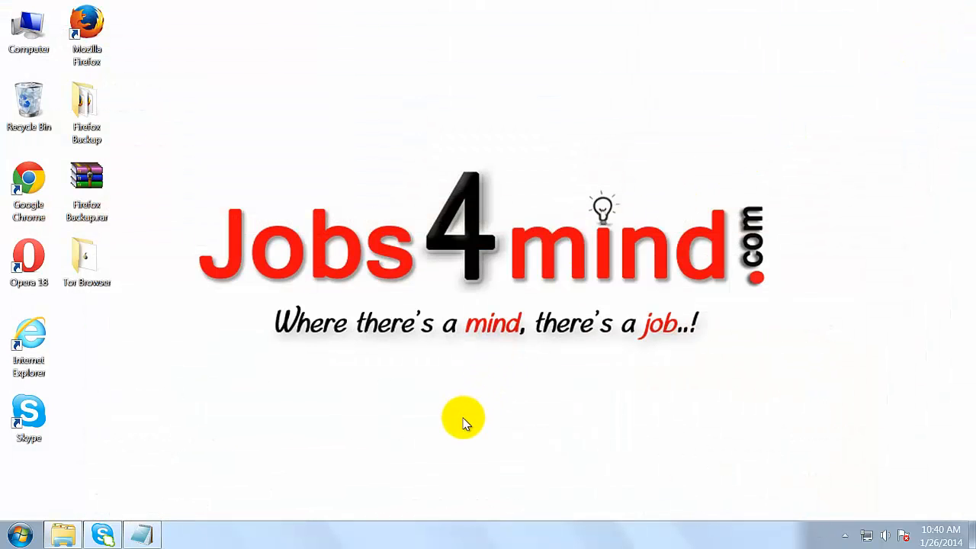